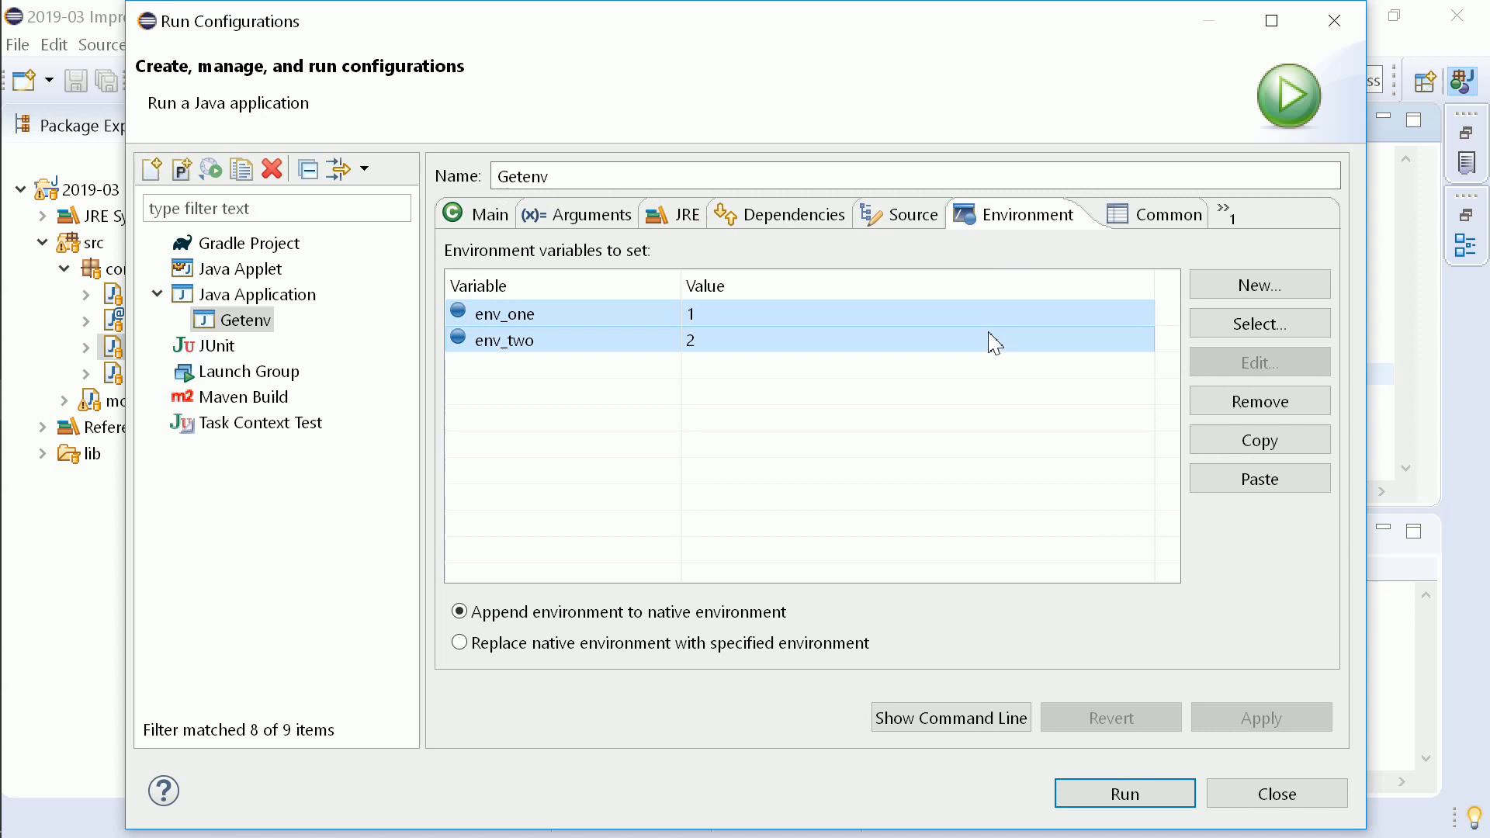
Add environment variables env_one=1 and env_two=2 to the Getenv launch configuration
left_click(1124, 794)
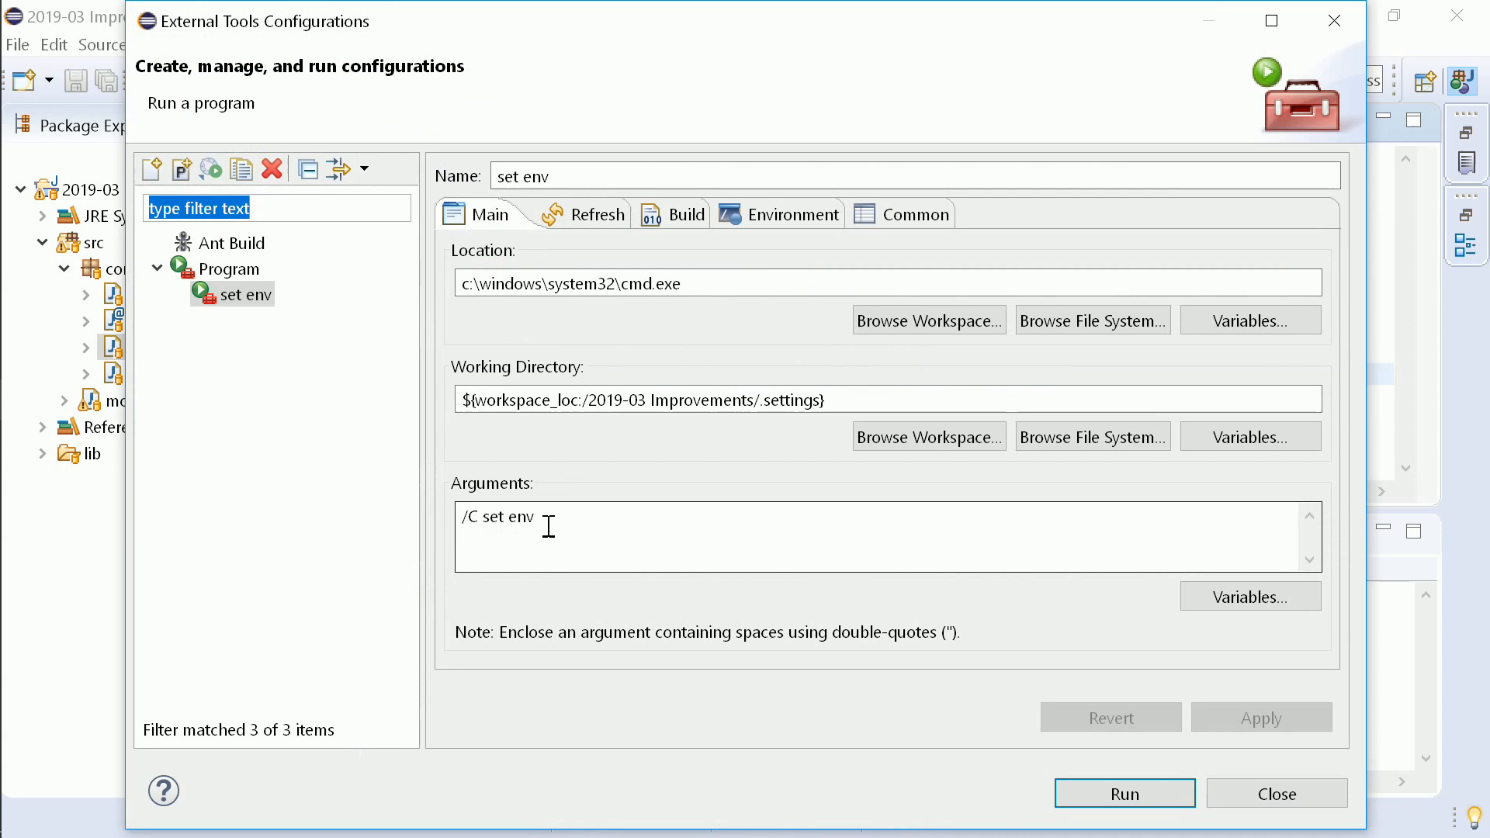
Configure the 'set env' Program tool to run cmd.exe in .settings with arguments '/C set env'
left_click(1124, 795)
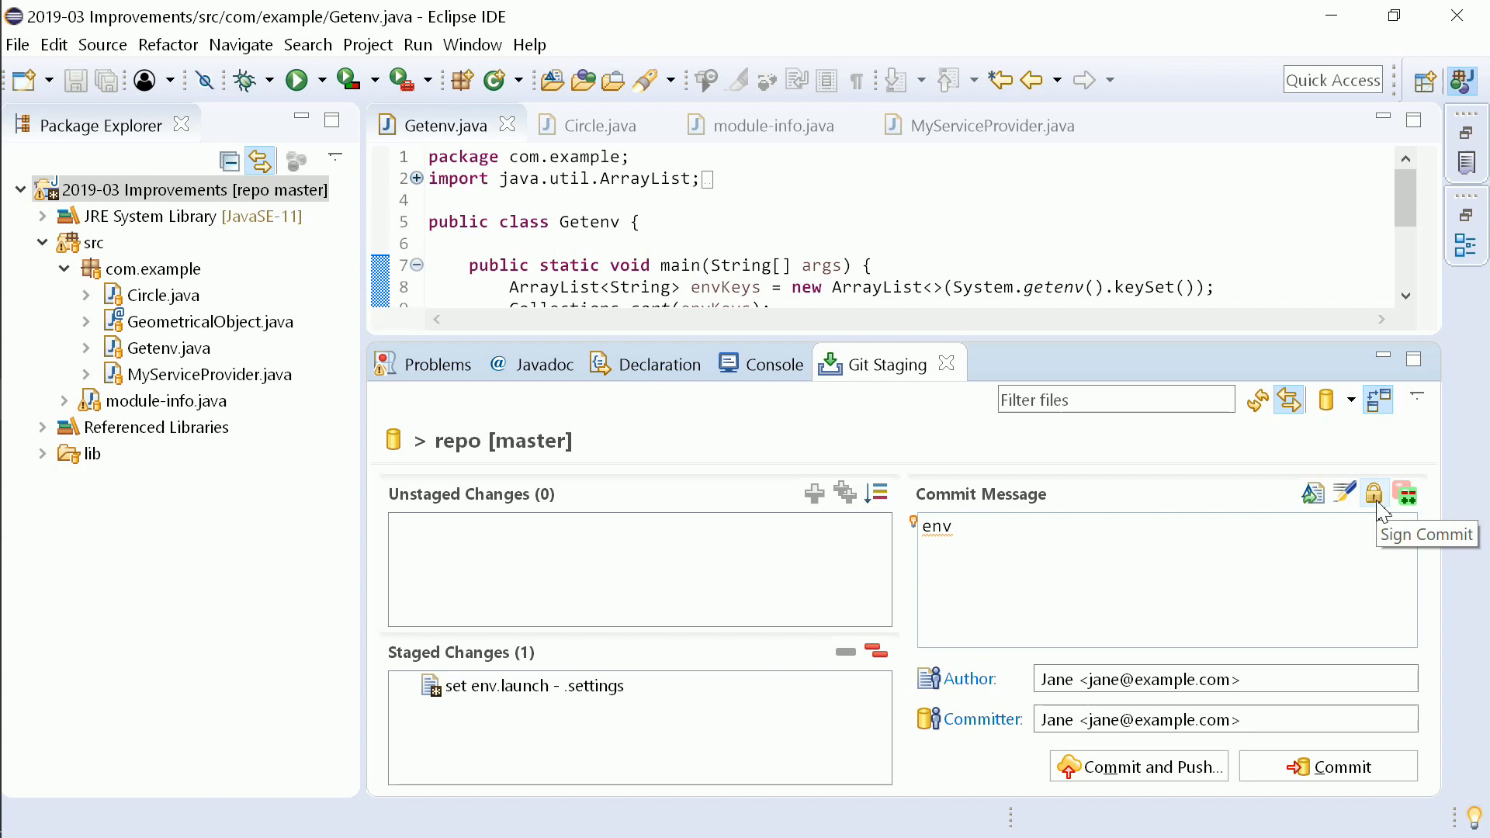
Commit the staged set env.launch with message 'env' as a signed commit in Git Staging
left_click(1341, 766)
type("@GeometricalObject()")
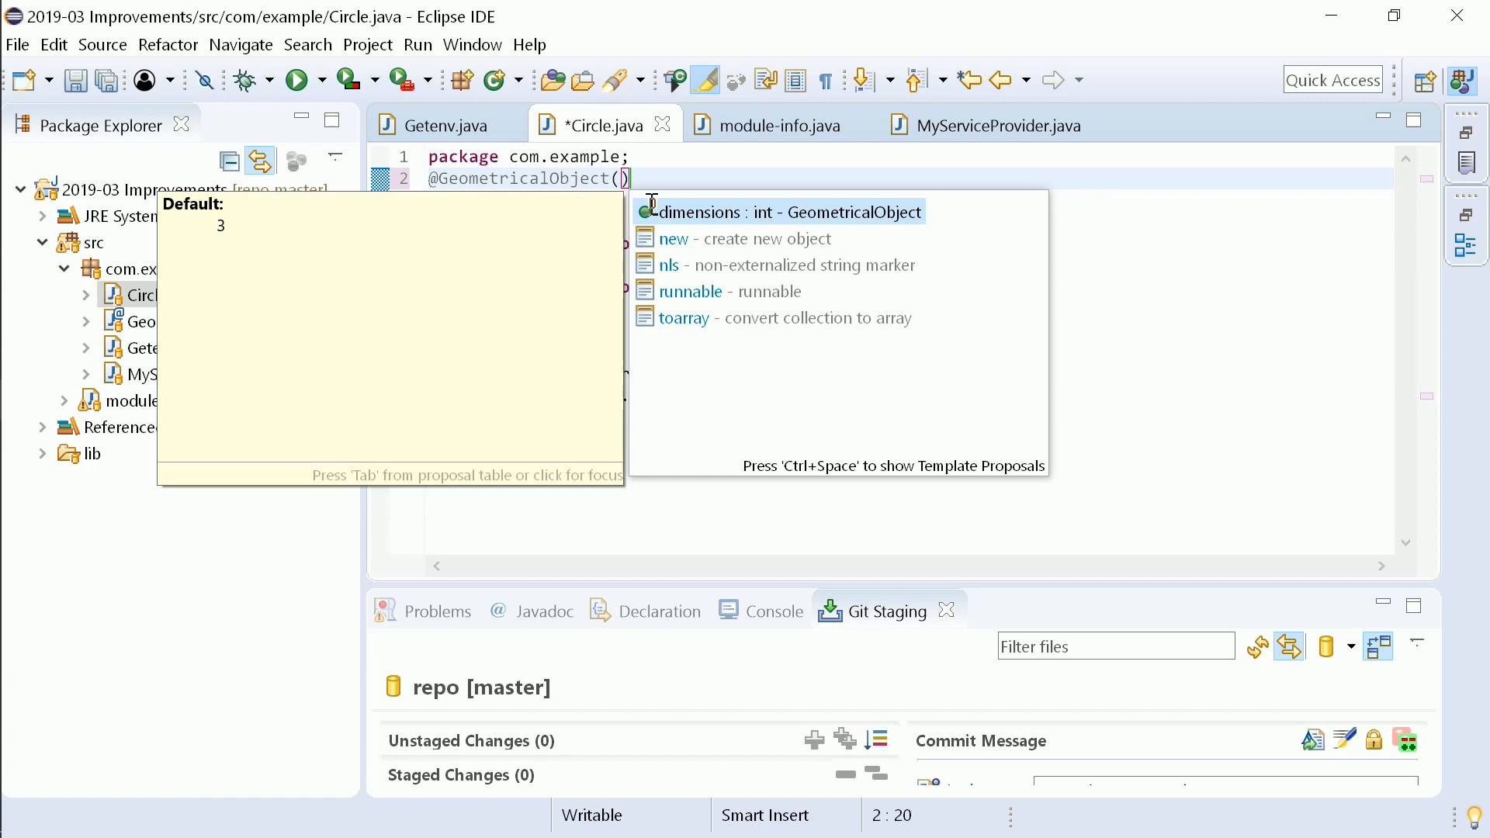
left_click(779, 125)
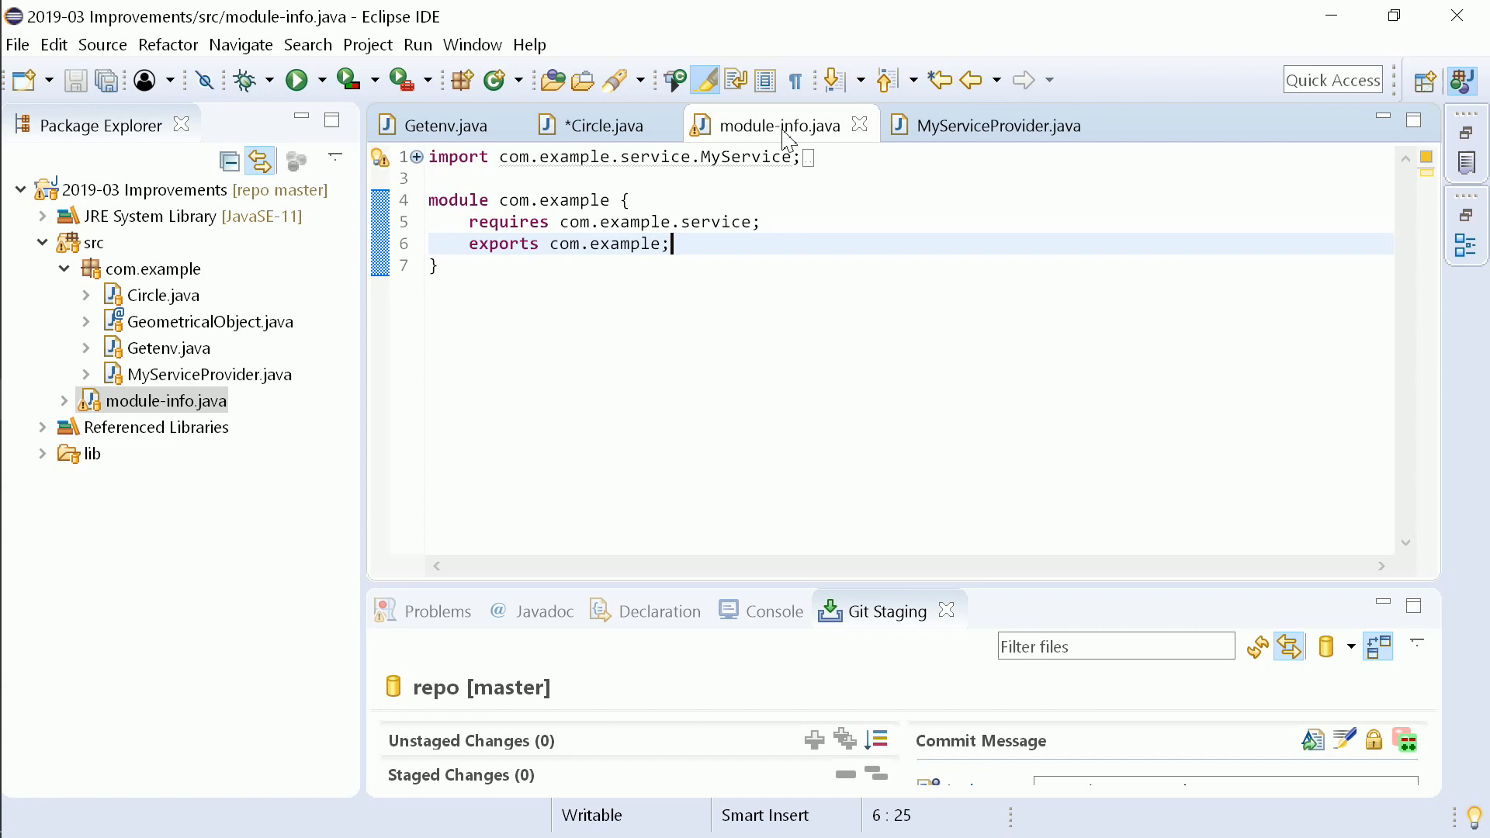
Add 'provides MyService with MyServiceProvider;' to module-info.java
type("provides MyService with MyServiceProvider;")
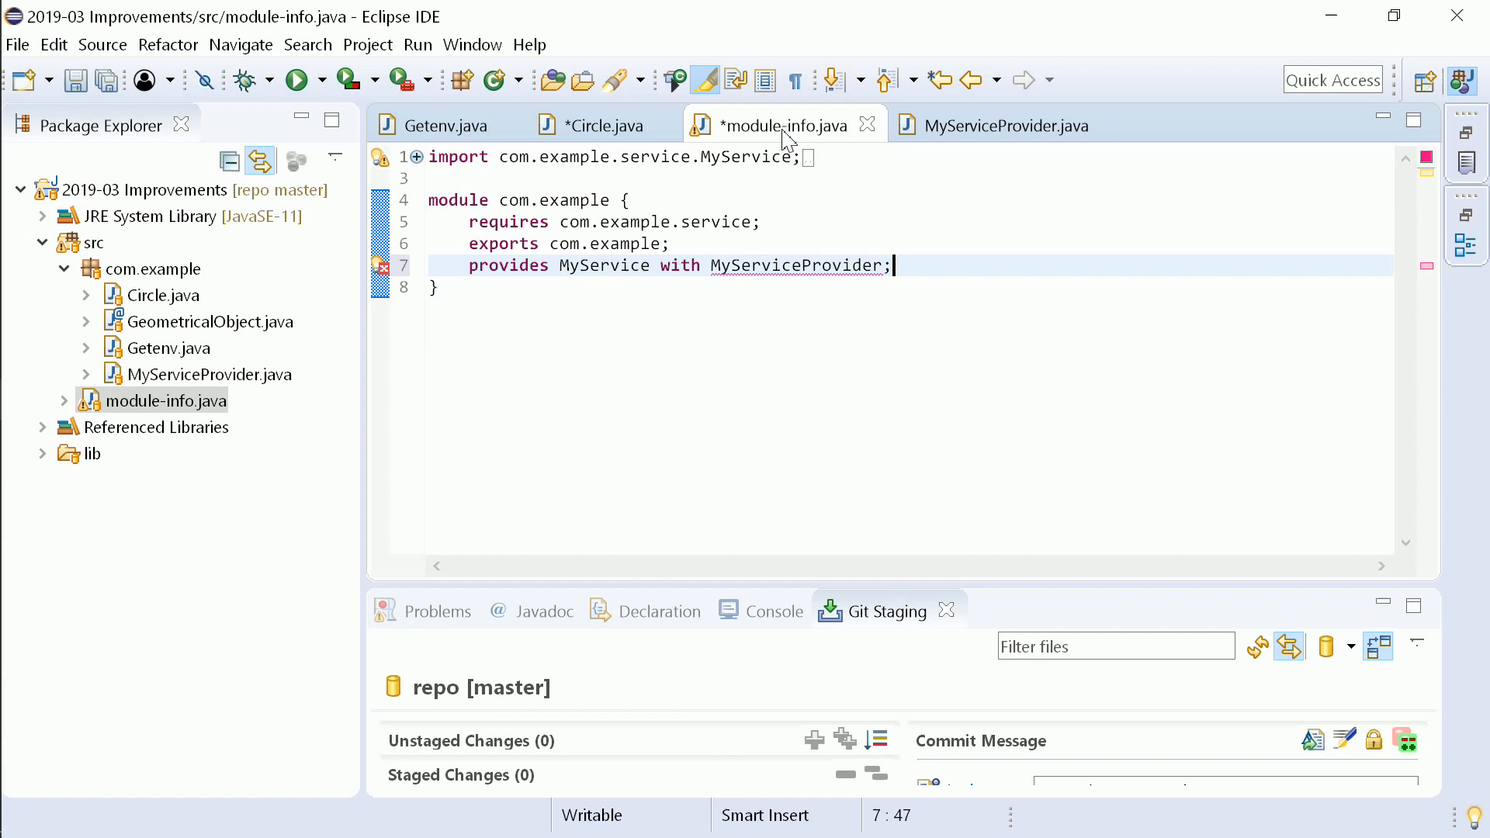
left_click(1002, 124)
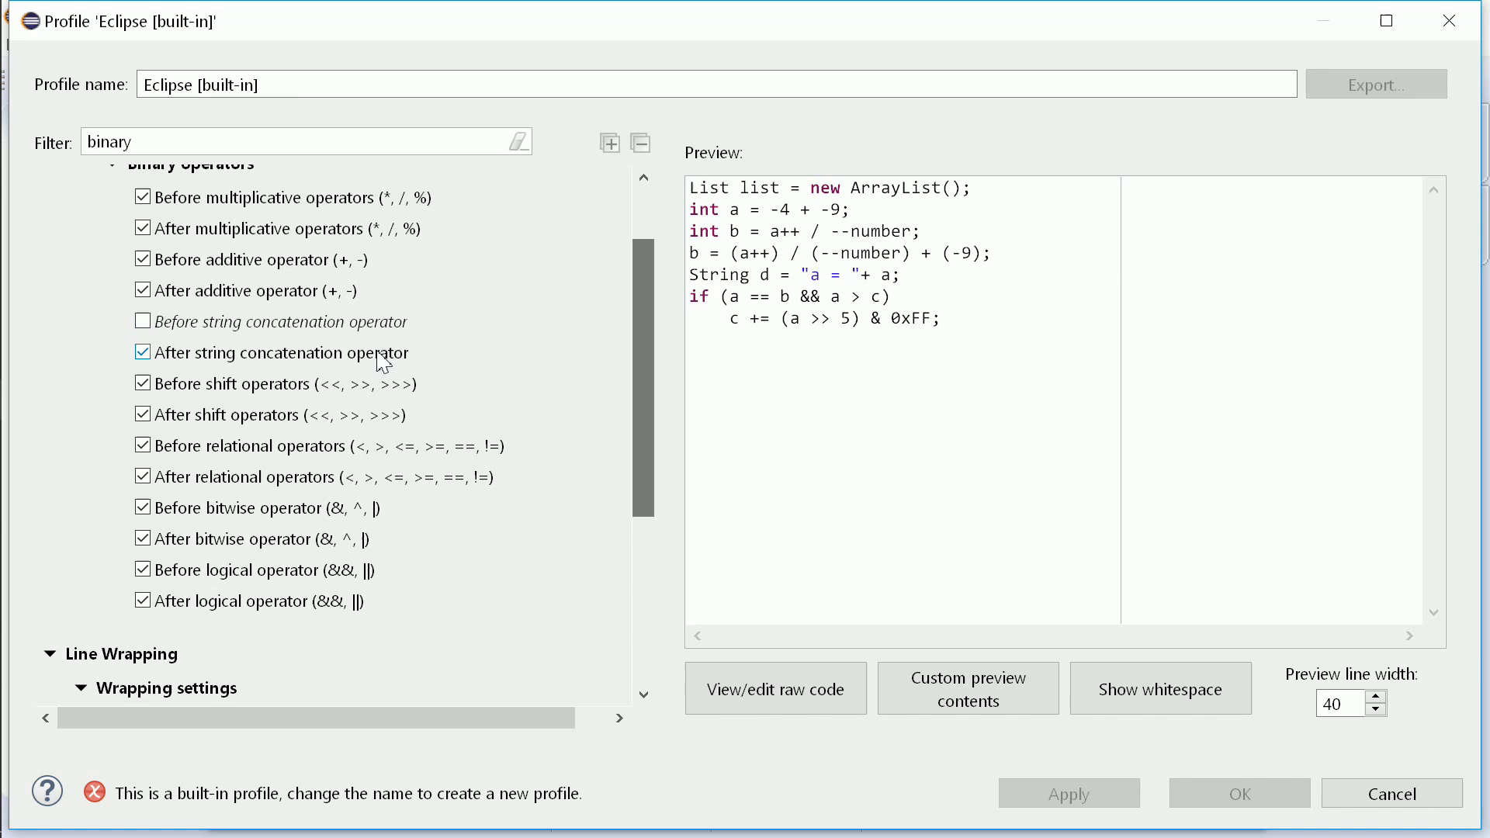
Uncheck 'Before string concatenation operator' under Binary operators in the formatter profile
scroll("down", 3)
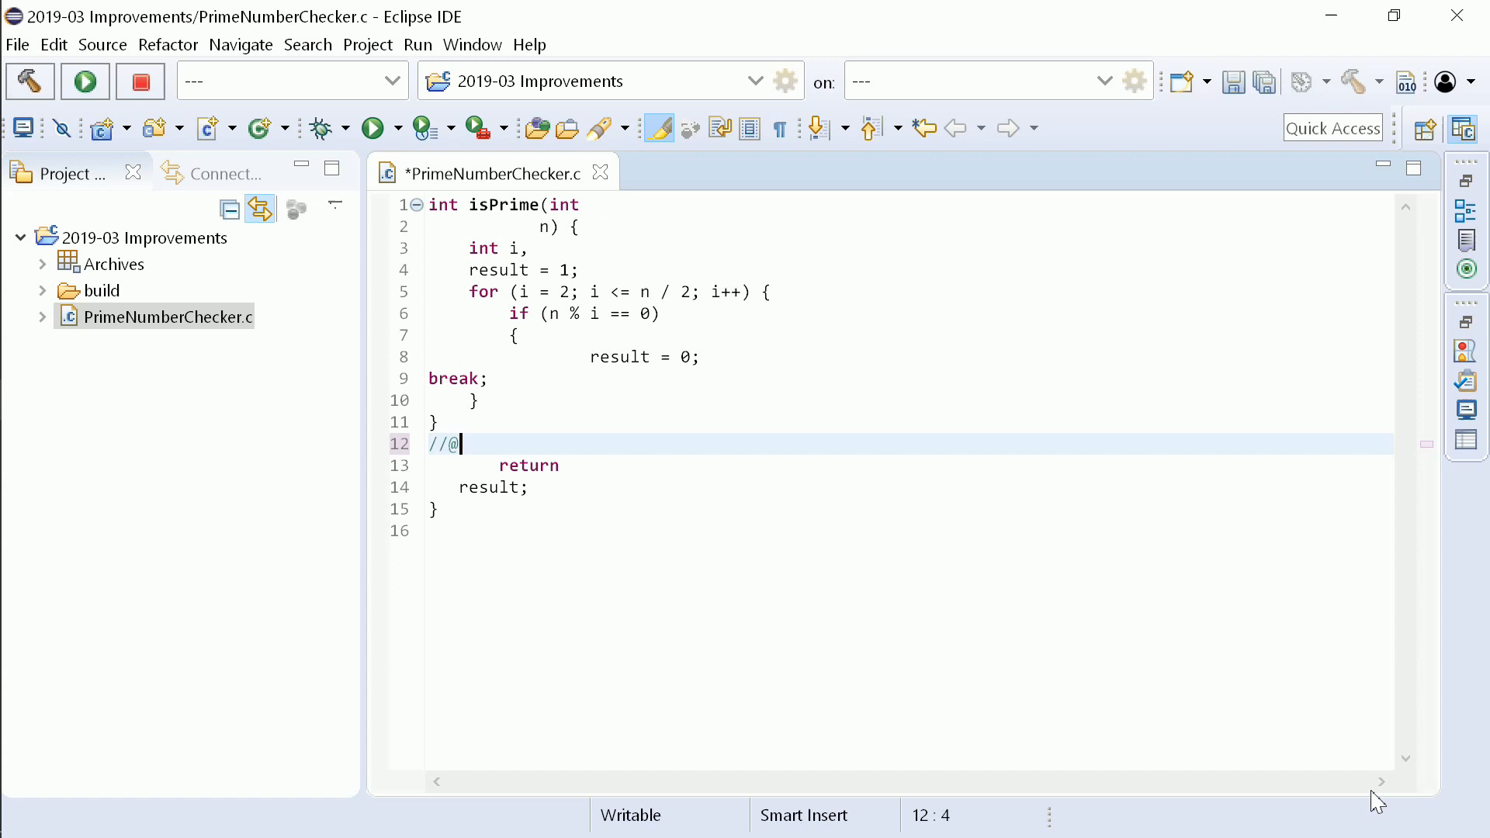
left_click(103, 44)
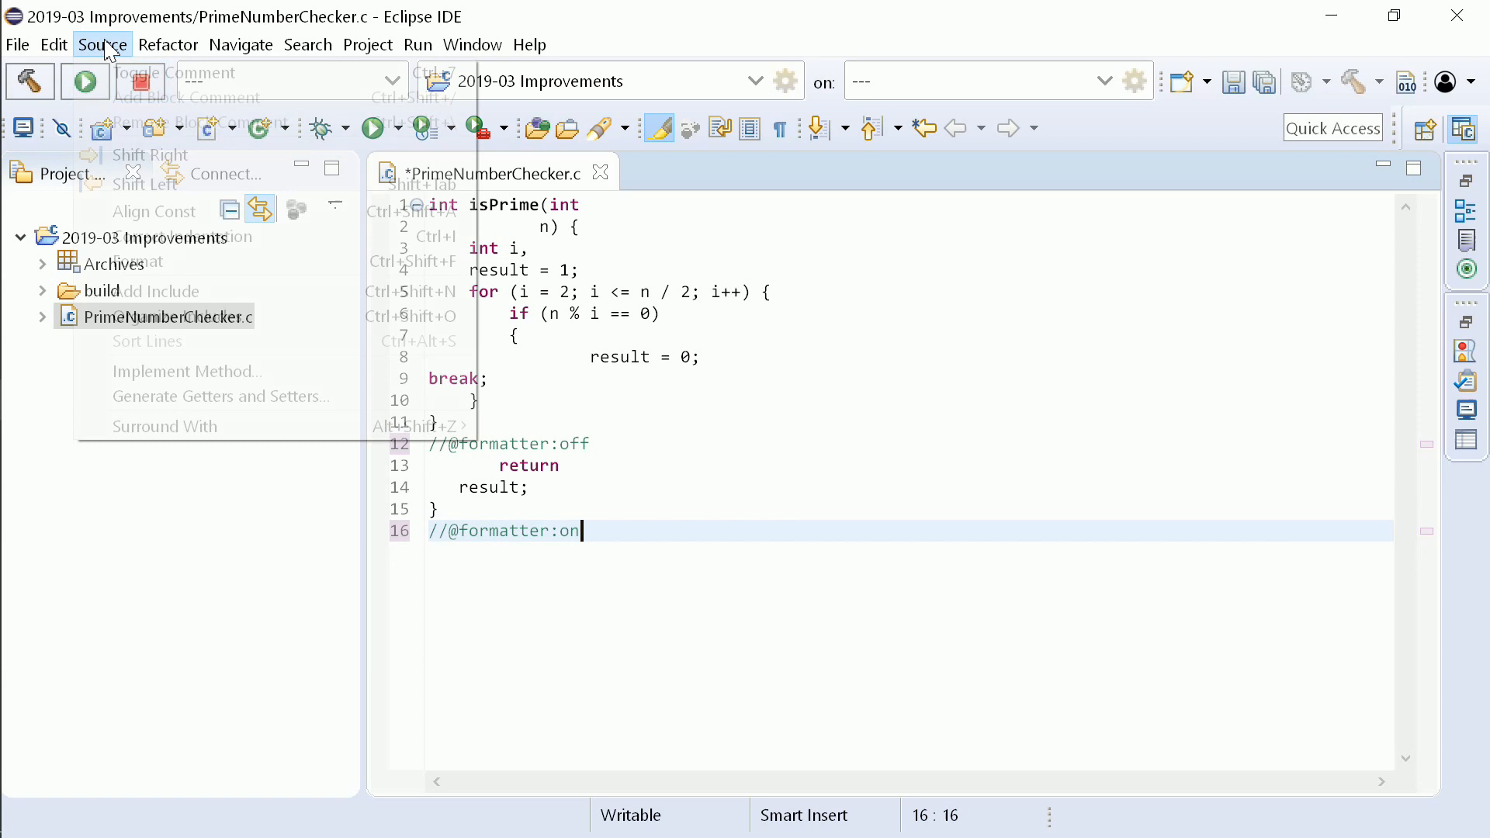